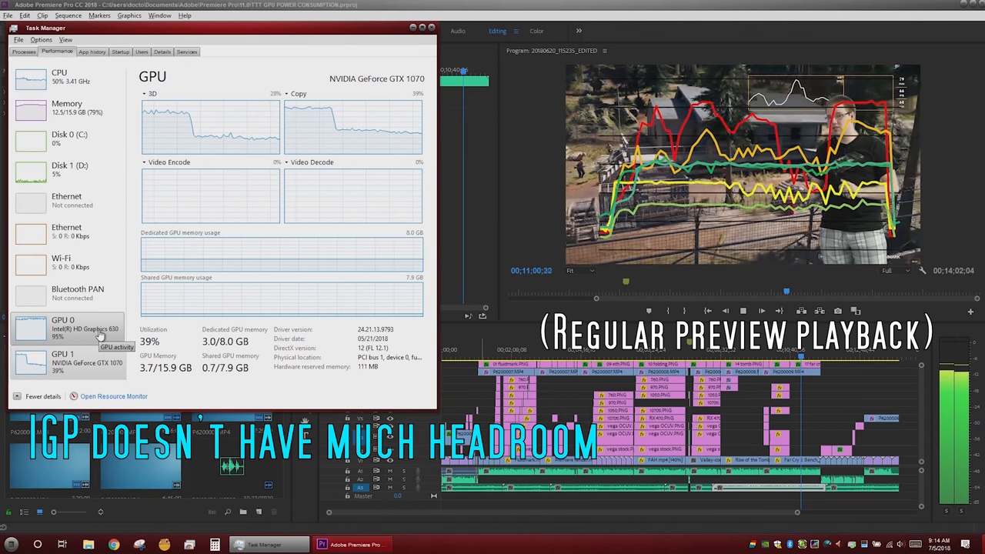
Switch the performance view to GPU 0, the Intel HD Graphics 630, running near 88% utilization.
click(64, 326)
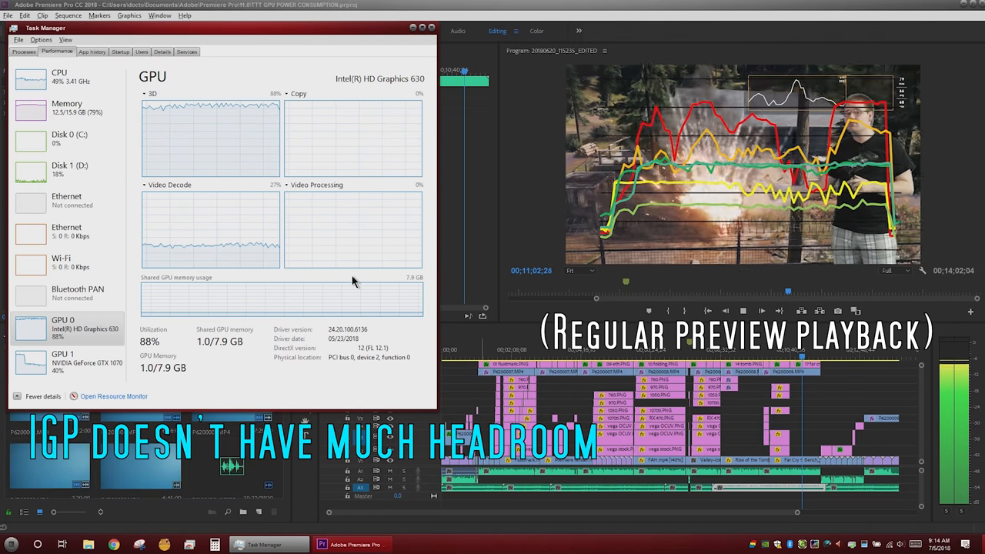